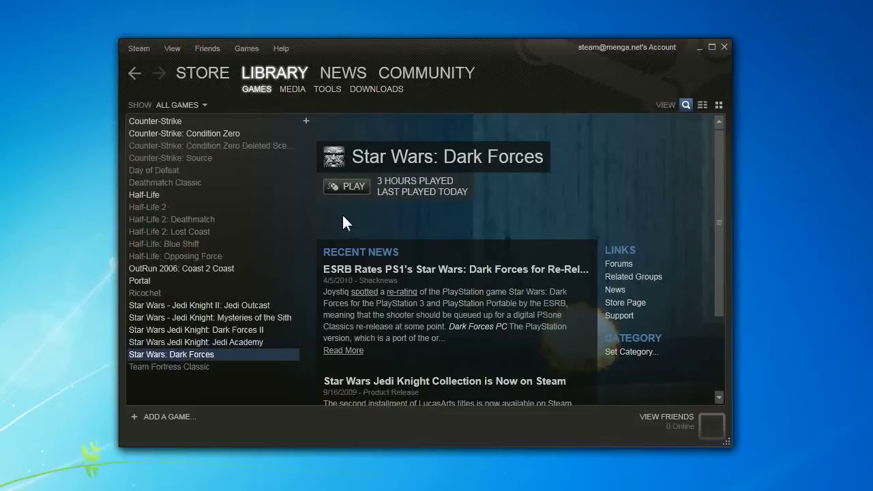
{"action": "mouse_move", "coordinate": [453, 170]}
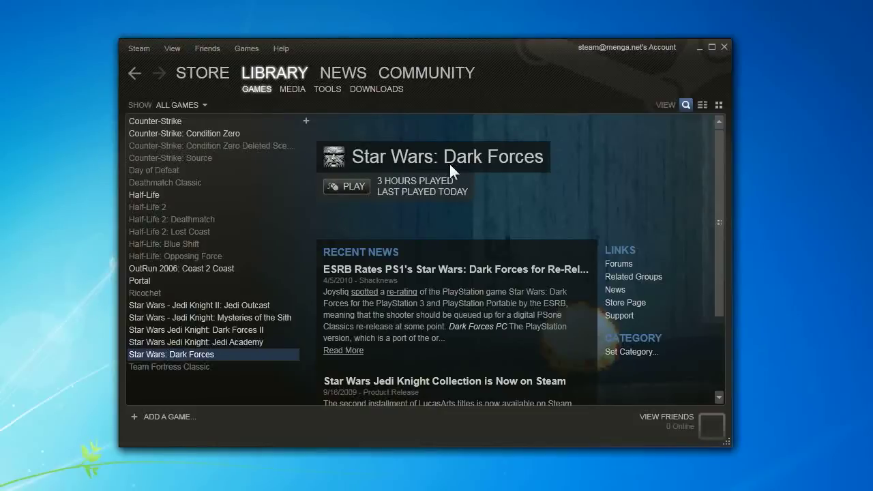
{"action": "mouse_move", "coordinate": [334, 225]}
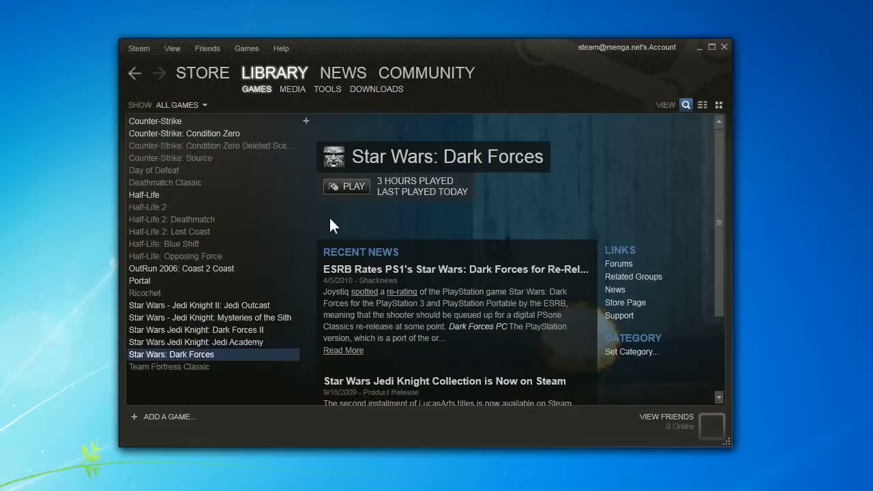
{"action": "mouse_move", "coordinate": [304, 249]}
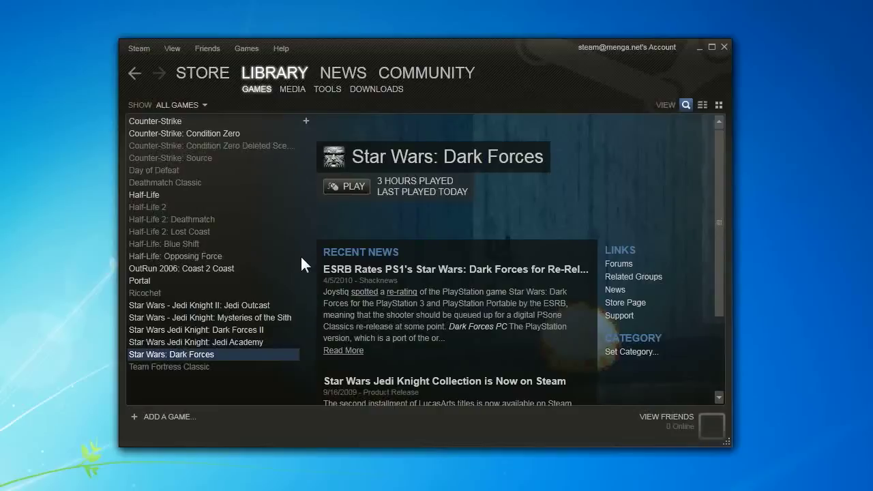
{"action": "mouse_move", "coordinate": [399, 238]}
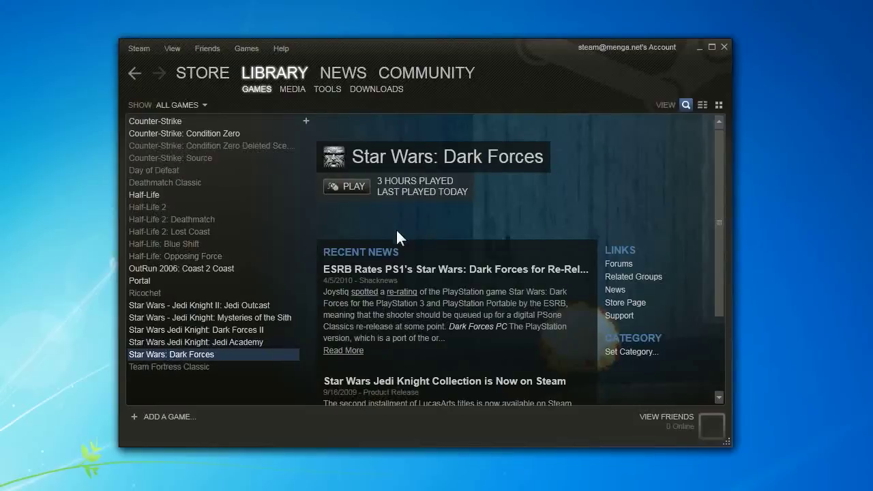
{"action": "mouse_move", "coordinate": [266, 341]}
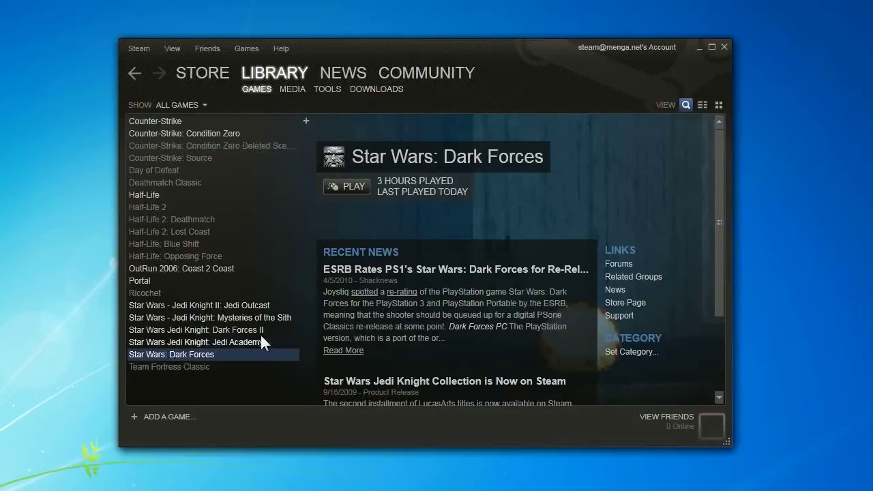
{"action": "mouse_move", "coordinate": [304, 264]}
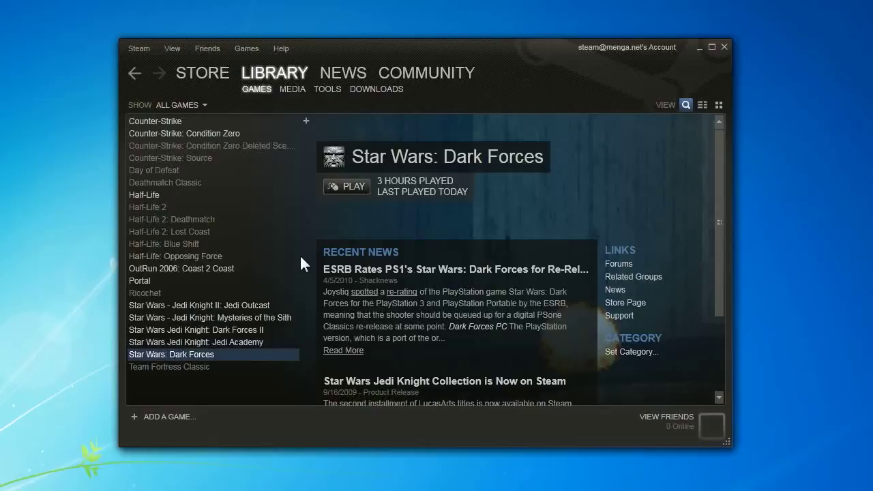
{"action": "mouse_move", "coordinate": [305, 262]}
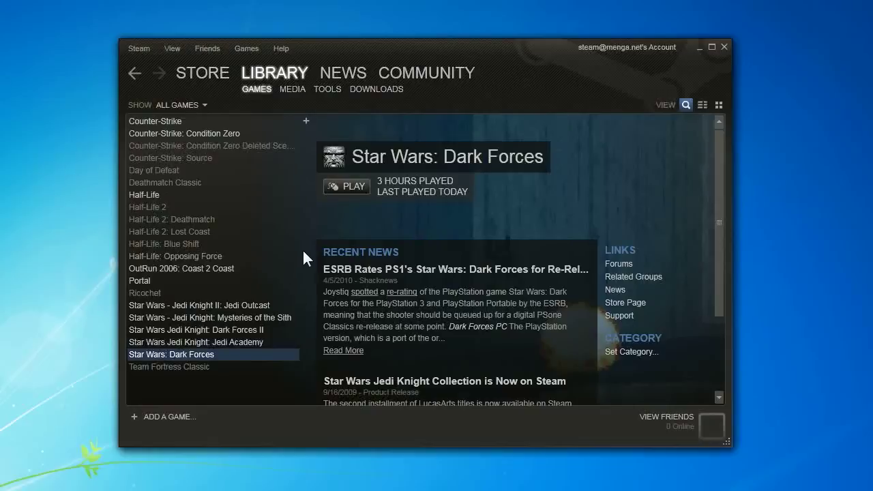
{"action": "mouse_move", "coordinate": [303, 259]}
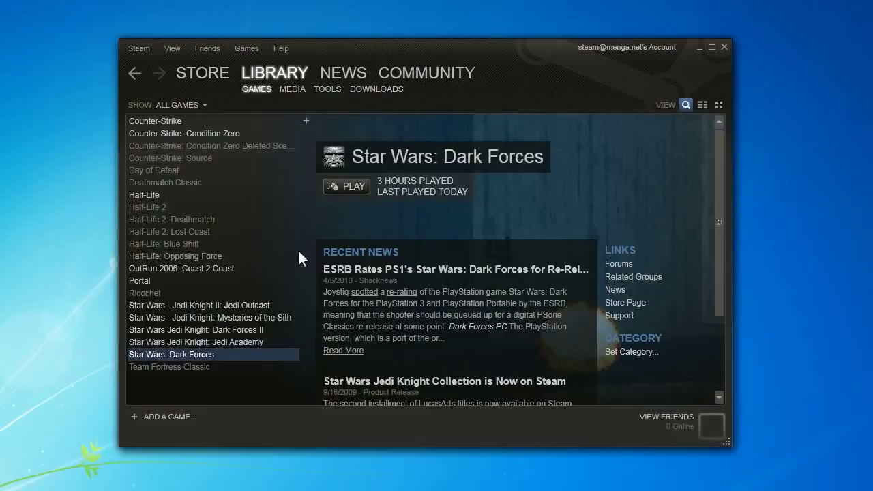
{"action": "mouse_move", "coordinate": [207, 387]}
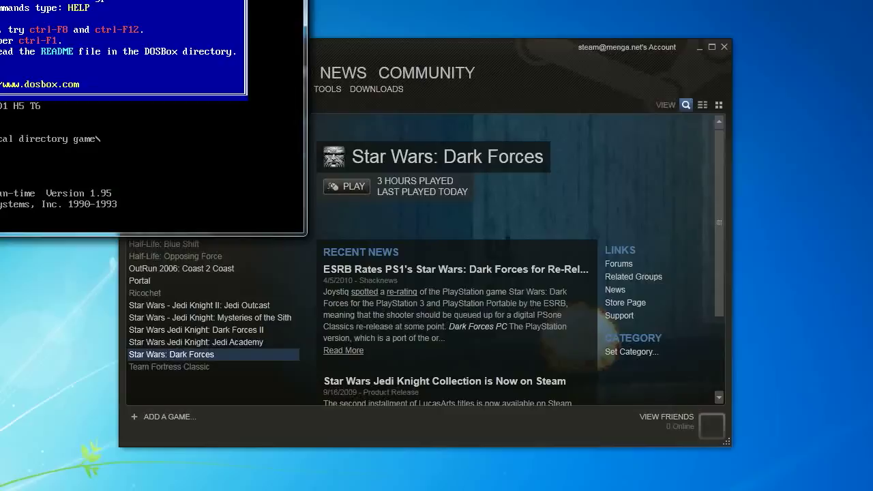
Step: Launch Dark Forces from Steam and wait for DOSBox to show the Agent Menu
{"action": "left_click", "coordinate": [347, 187]}
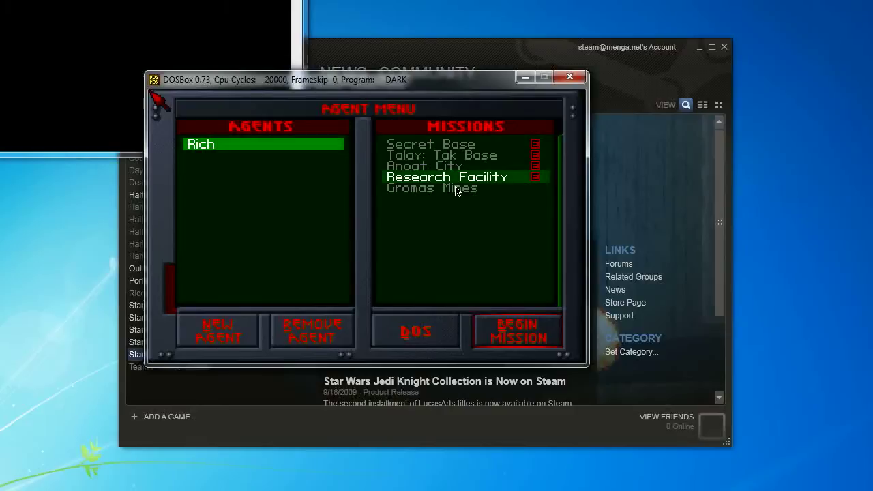
{"action": "mouse_move", "coordinate": [343, 223]}
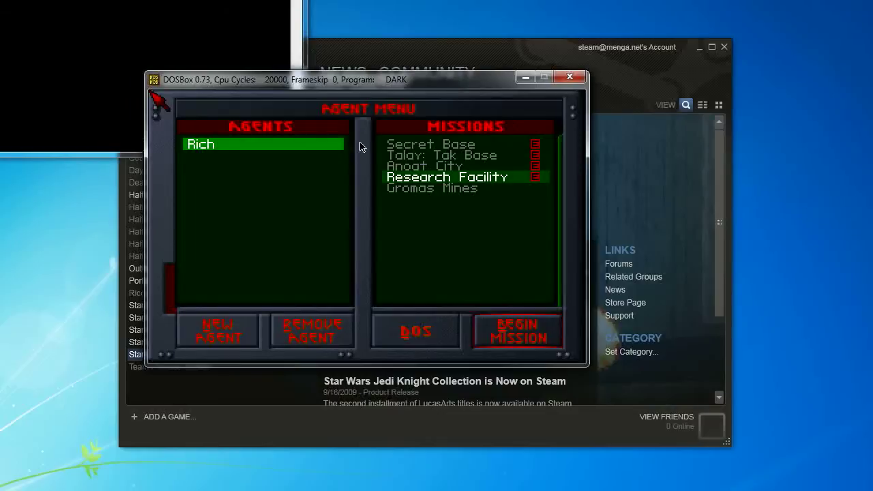
{"action": "mouse_move", "coordinate": [315, 273]}
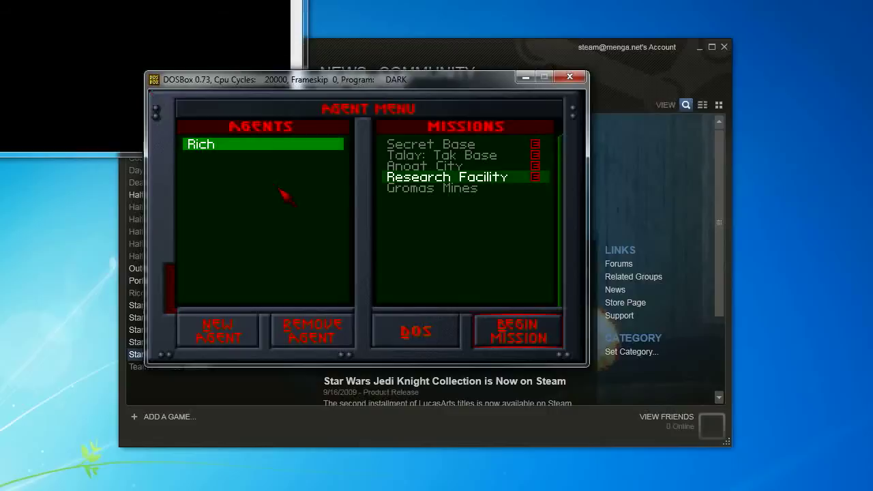
{"action": "mouse_move", "coordinate": [330, 256]}
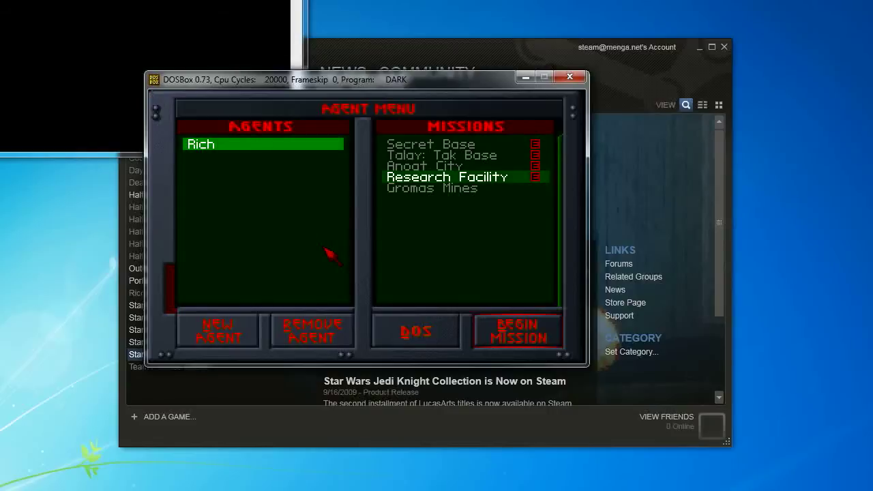
{"action": "mouse_move", "coordinate": [423, 347]}
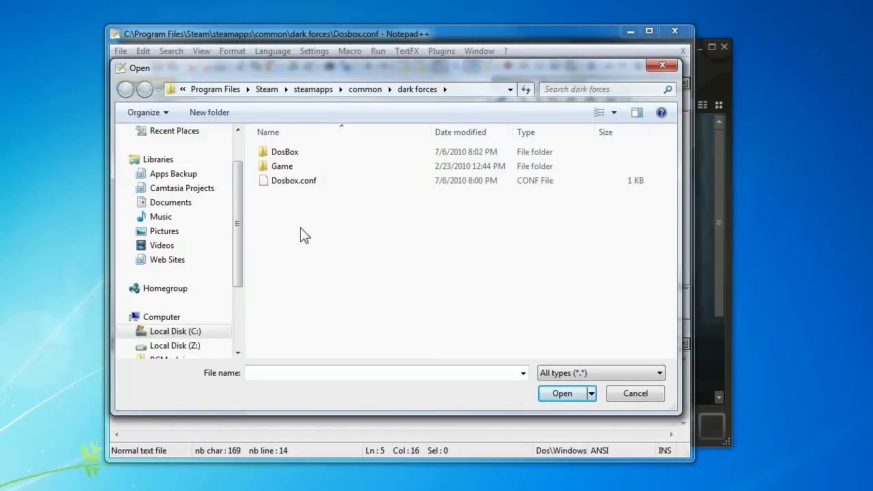
{"action": "mouse_move", "coordinate": [309, 244]}
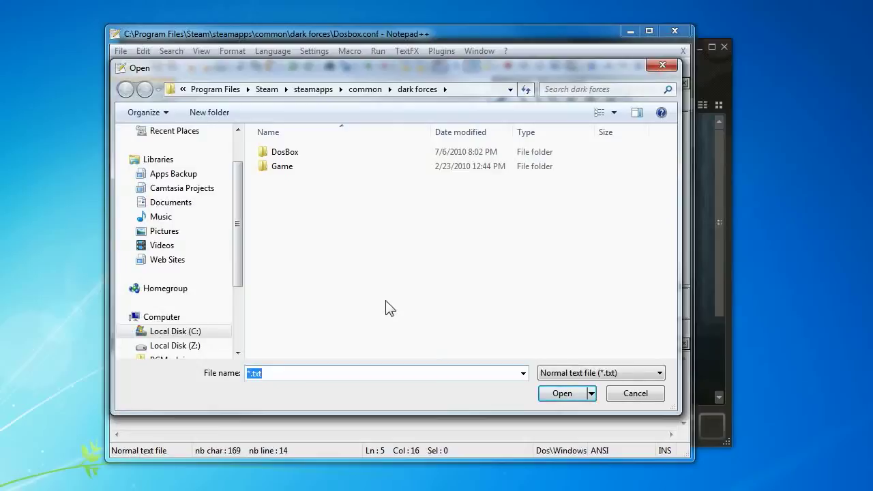
{"action": "mouse_move", "coordinate": [334, 266]}
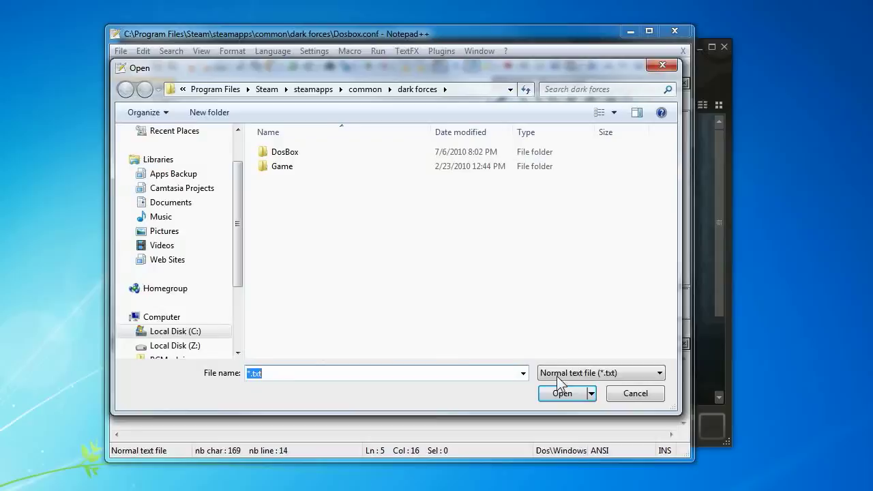
Step: Switch the Open dialog filter to All types (*.*) and select Dosbox.conf
{"action": "left_click", "coordinate": [312, 373]}
{"action": "type", "text": "*.*"}
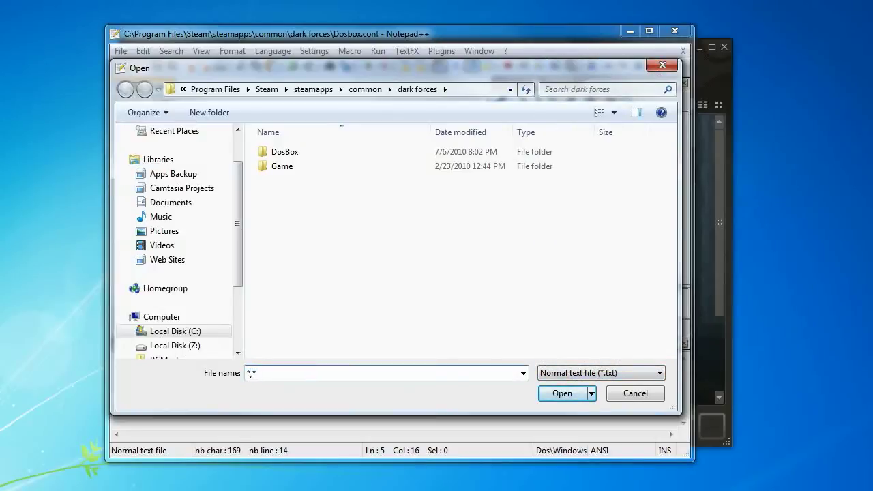
{"action": "left_click", "coordinate": [598, 373]}
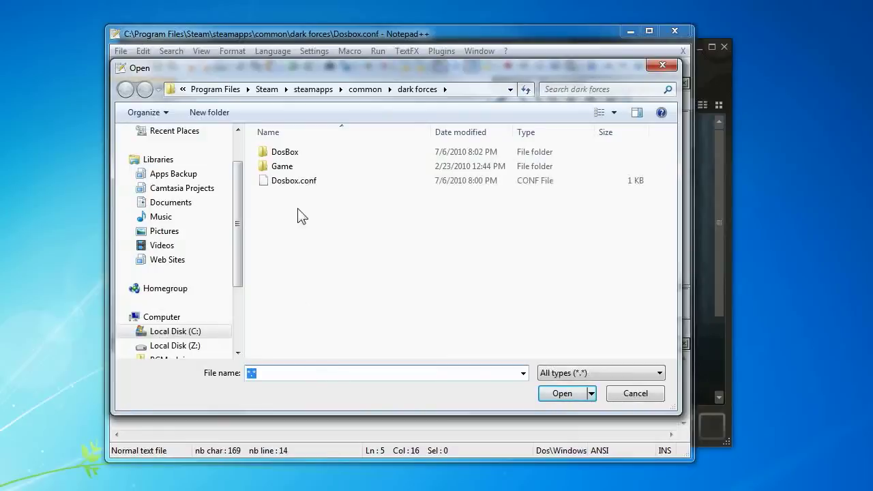
{"action": "left_click", "coordinate": [293, 180]}
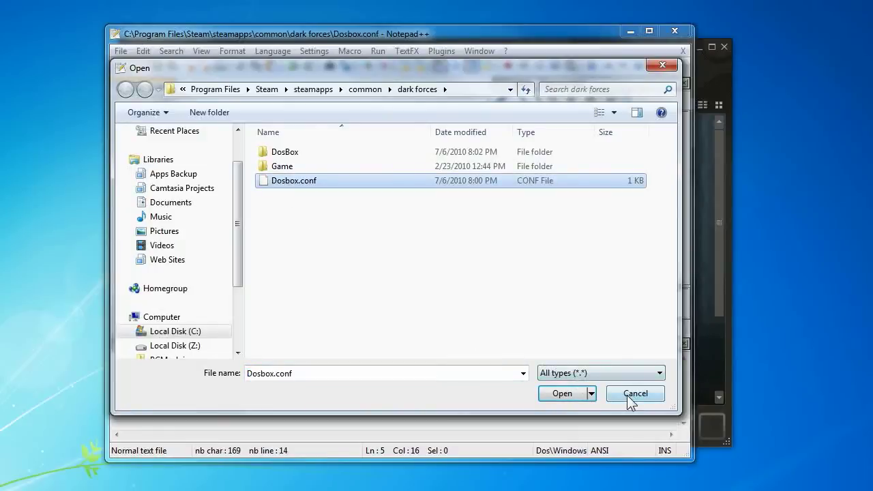
Step: Cancel the Open dialog and review the commented fullscreen and output lines under [sdl]
{"action": "left_click", "coordinate": [562, 393]}
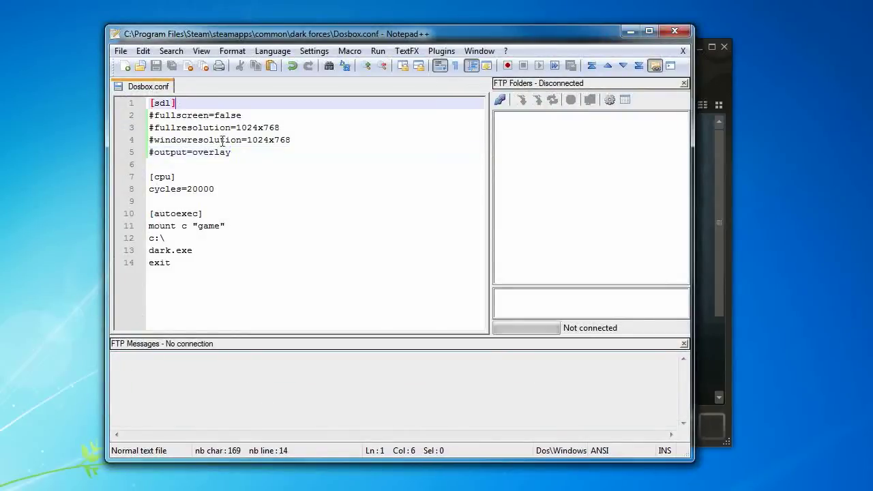
{"action": "mouse_move", "coordinate": [270, 170]}
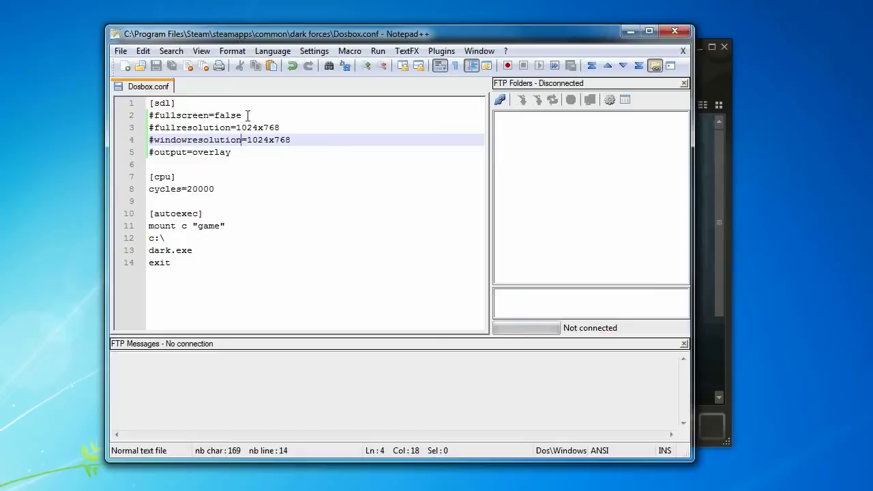
{"action": "mouse_move", "coordinate": [276, 249]}
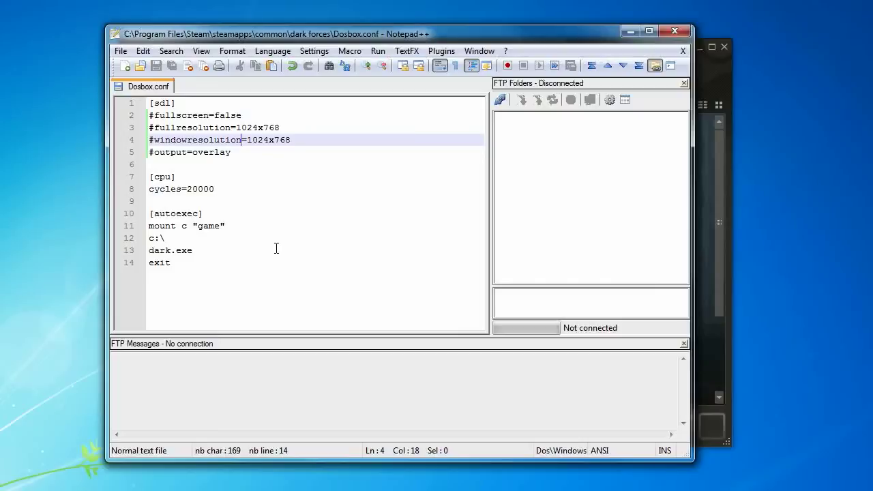
{"action": "left_click", "coordinate": [175, 103]}
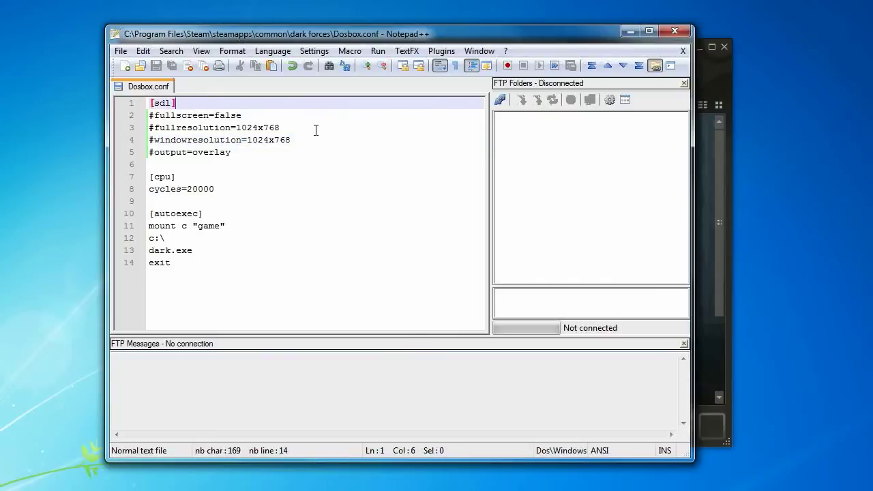
{"action": "mouse_move", "coordinate": [299, 169]}
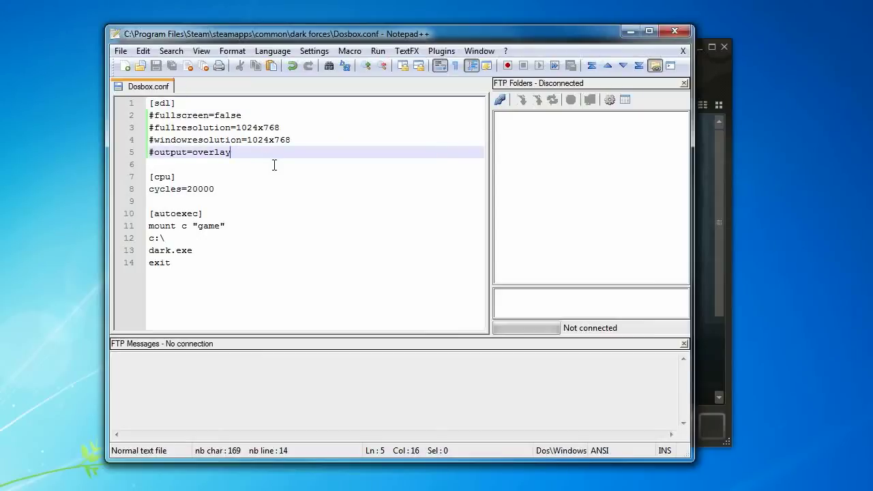
{"action": "left_click", "coordinate": [214, 114]}
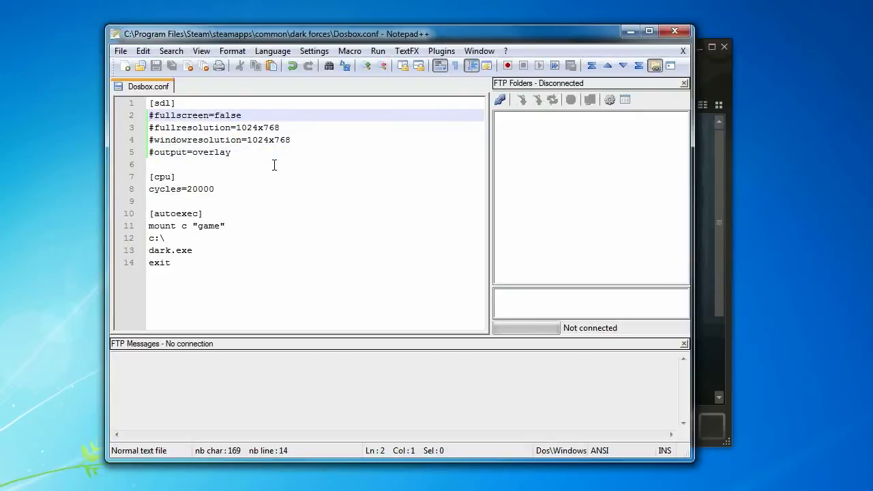
{"action": "left_click", "coordinate": [164, 103]}
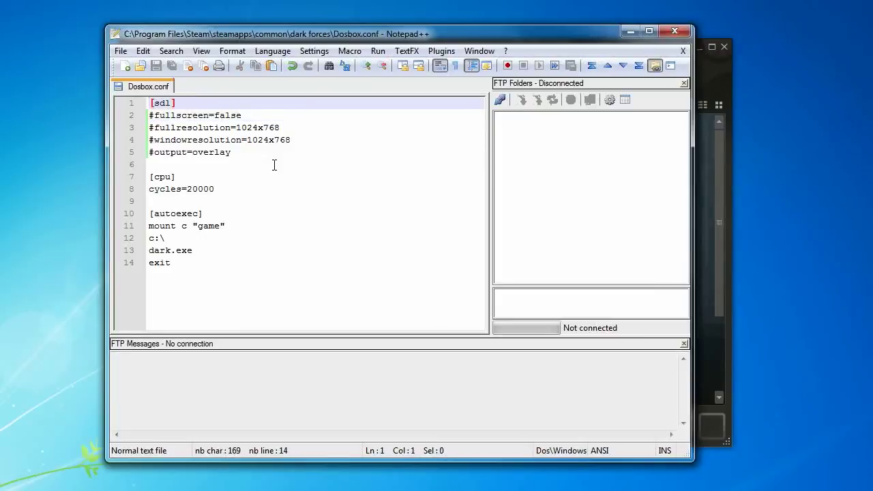
{"action": "left_click", "coordinate": [196, 116]}
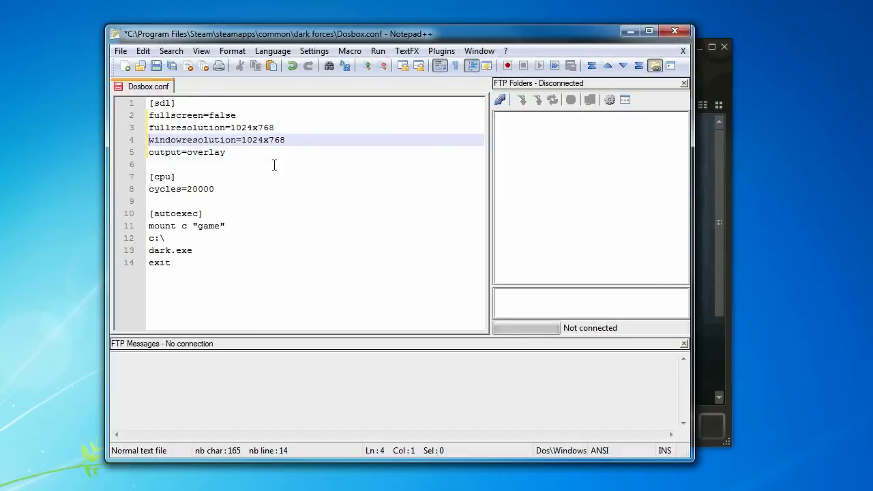
Step: Remove the # from the fullscreen, resolution and output lines, then save Dosbox.conf
{"action": "left_click", "coordinate": [186, 152]}
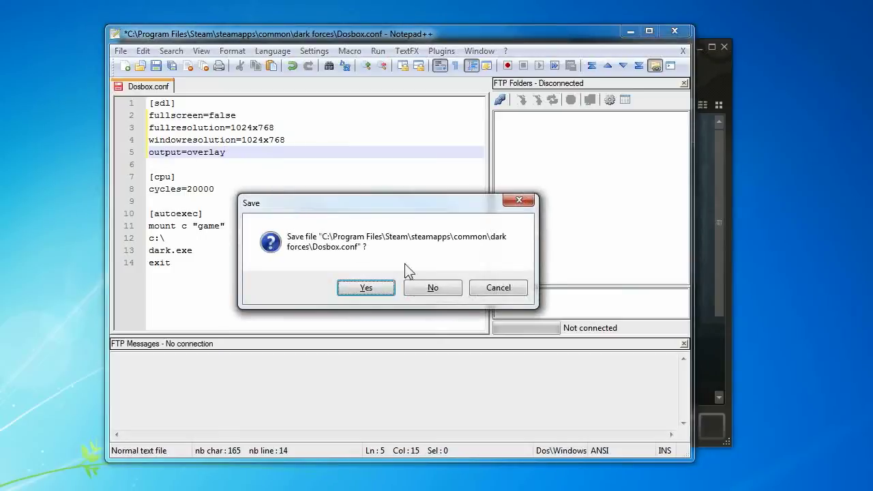
{"action": "left_click", "coordinate": [366, 288]}
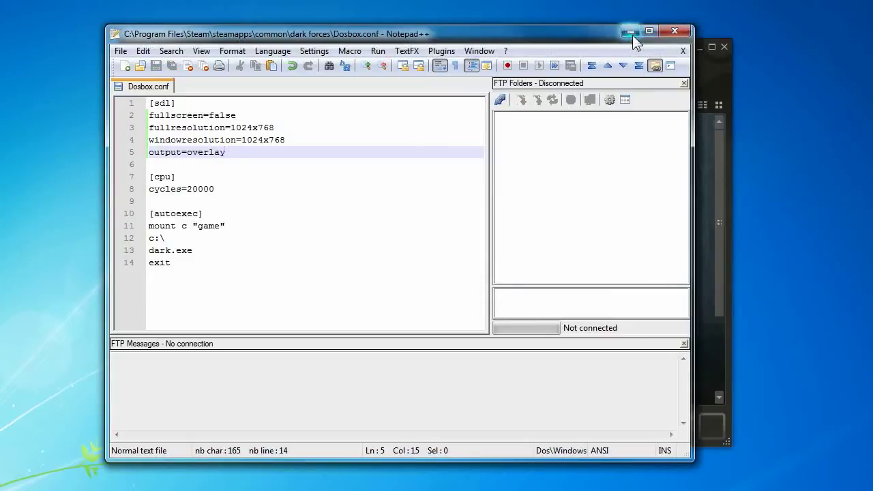
Step: Minimize Notepad++ and quit Dark Forces to DOS from the Agent Menu
{"action": "left_click", "coordinate": [629, 31]}
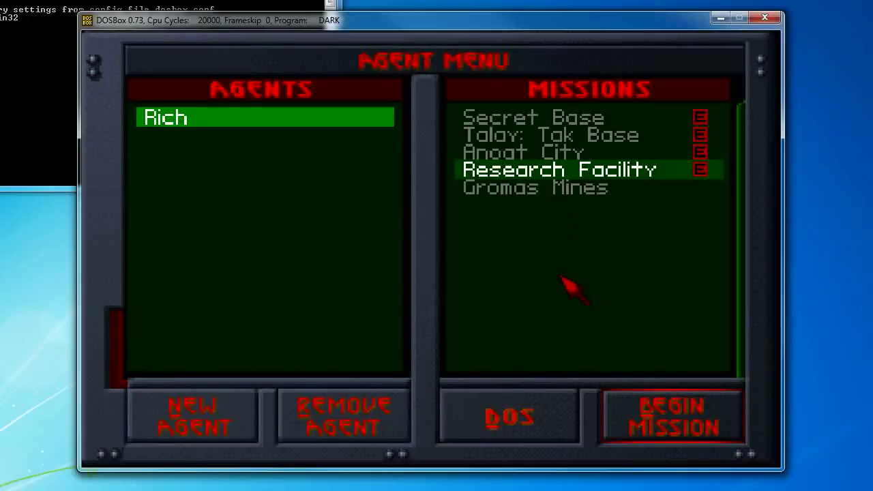
{"action": "mouse_move", "coordinate": [416, 283]}
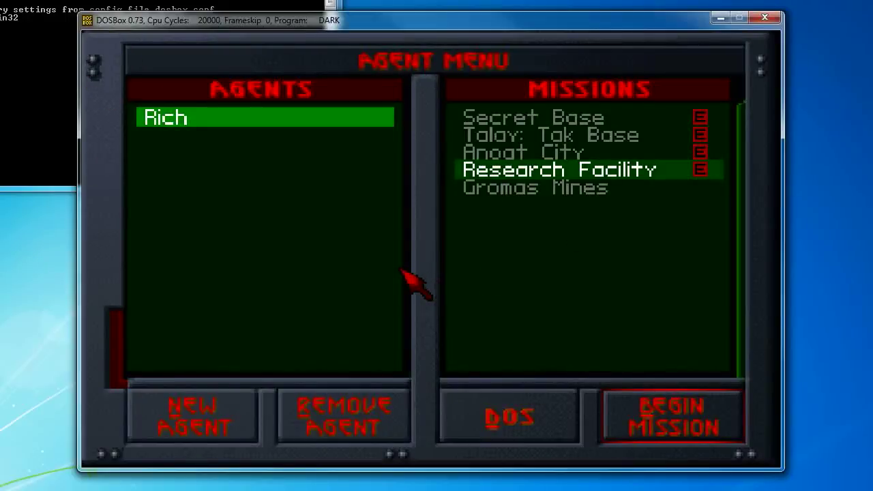
{"action": "mouse_move", "coordinate": [494, 238]}
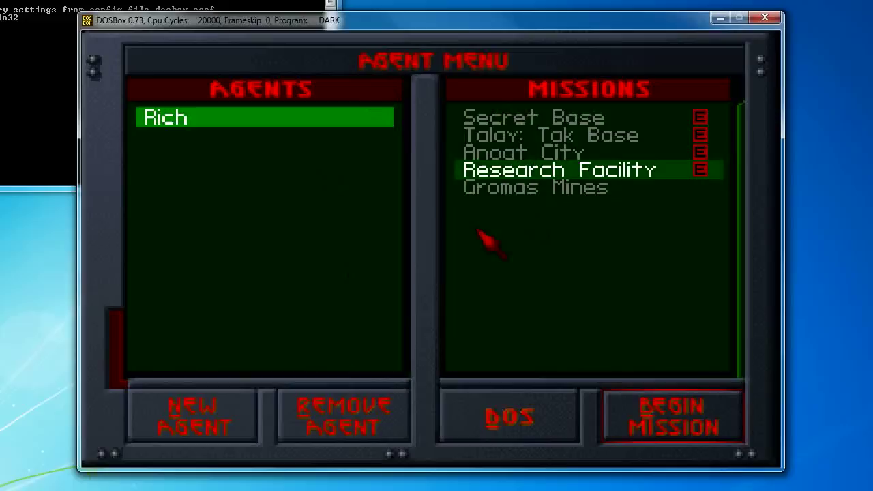
{"action": "mouse_move", "coordinate": [532, 430]}
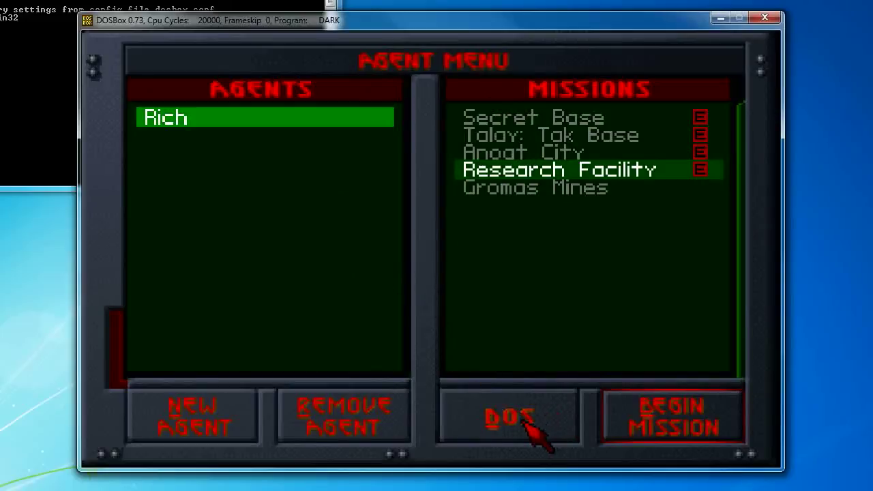
{"action": "left_click", "coordinate": [508, 416]}
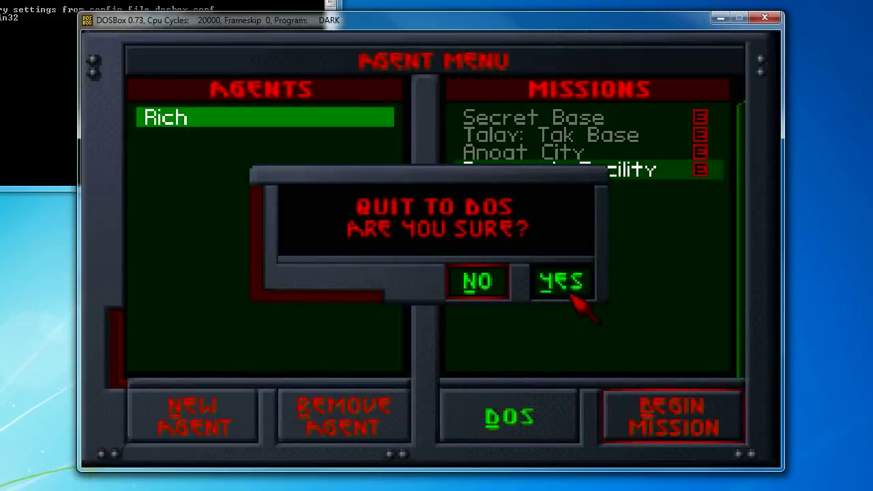
{"action": "left_click", "coordinate": [561, 280]}
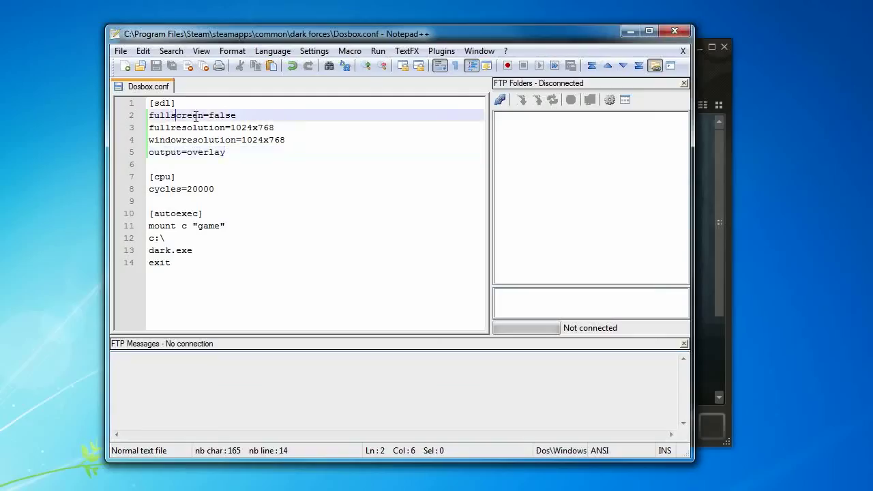
Step: Set fullscreen to true and both fullresolution and windowresolution to 1680x1050
{"action": "double_click", "coordinate": [224, 114]}
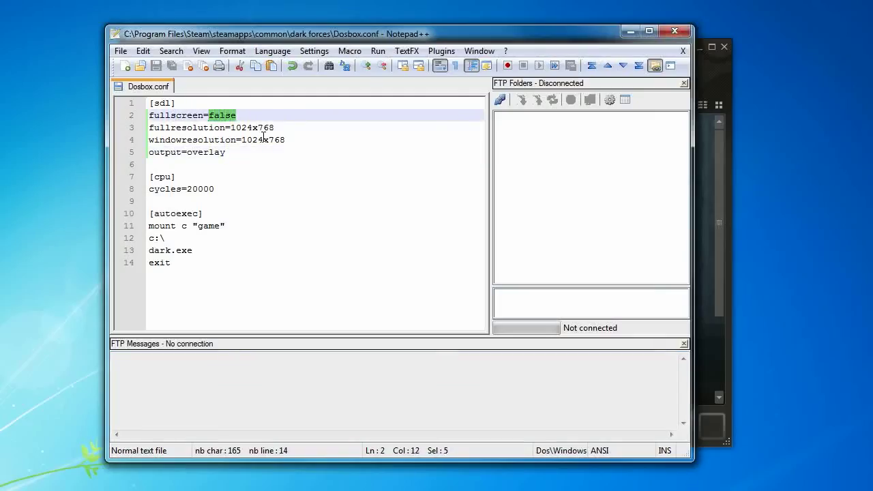
{"action": "type", "text": "true"}
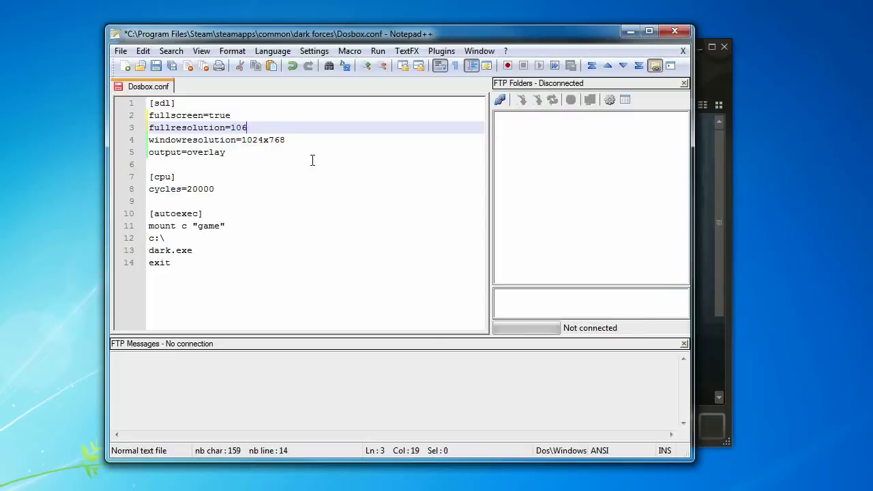
{"action": "type", "text": "1680"}
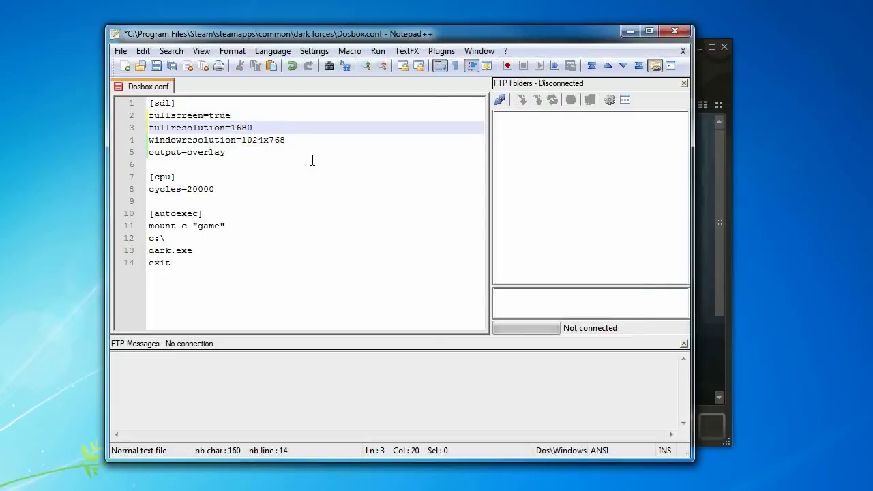
{"action": "type", "text": "x1050"}
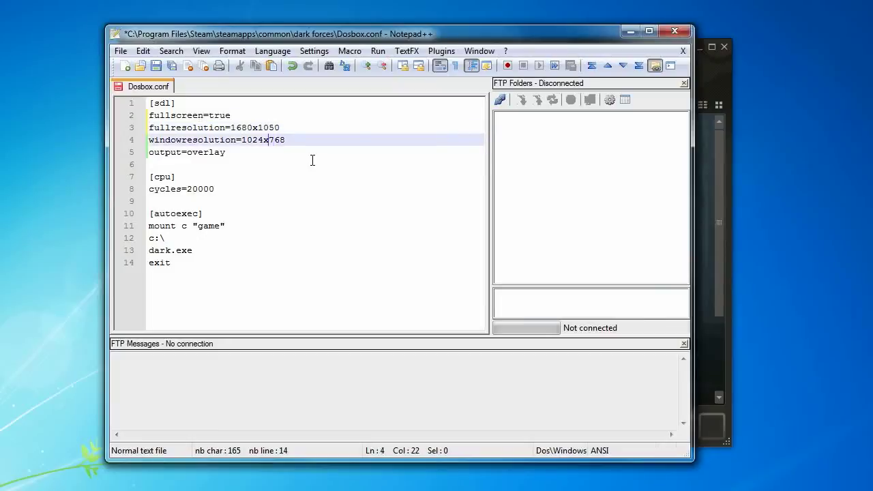
{"action": "type", "text": "1680"}
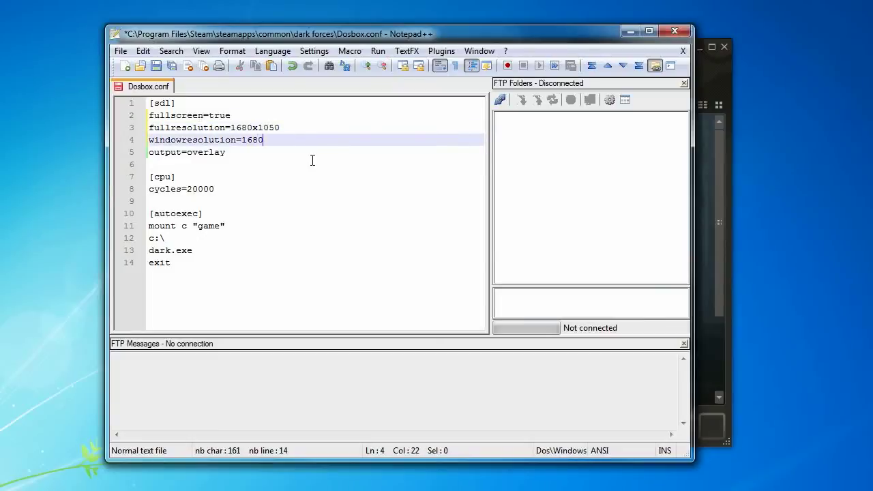
{"action": "type", "text": "x1050"}
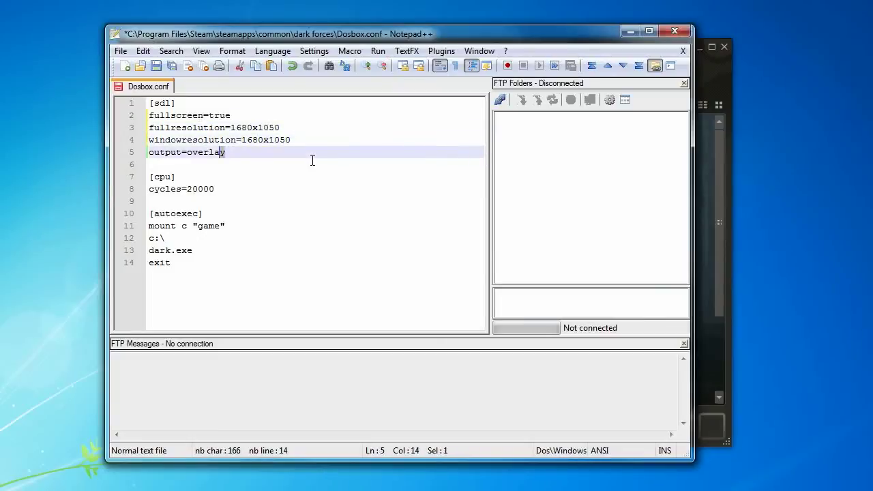
Step: Change the output value from overlay to ddraw
{"action": "double_click", "coordinate": [207, 153]}
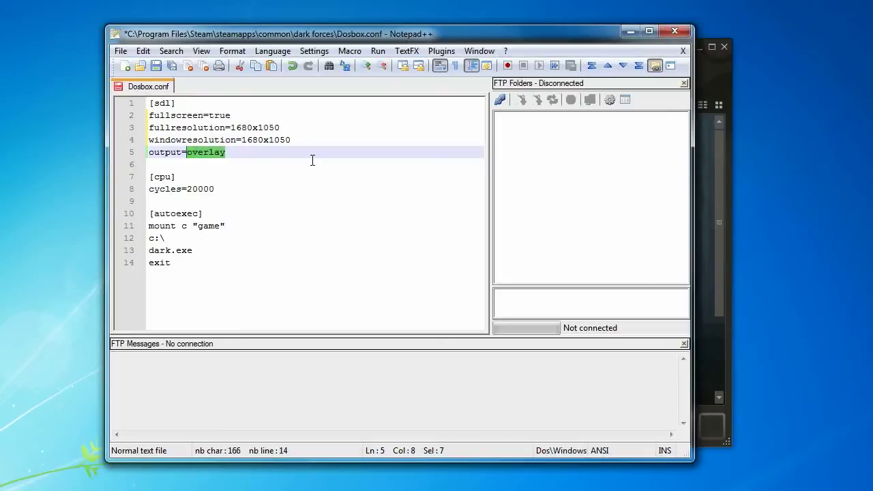
{"action": "type", "text": "d"}
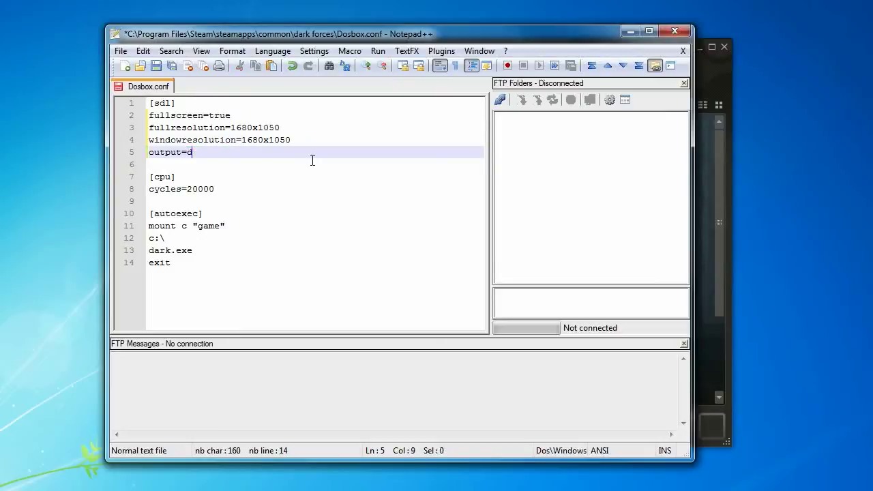
{"action": "type", "text": "draw"}
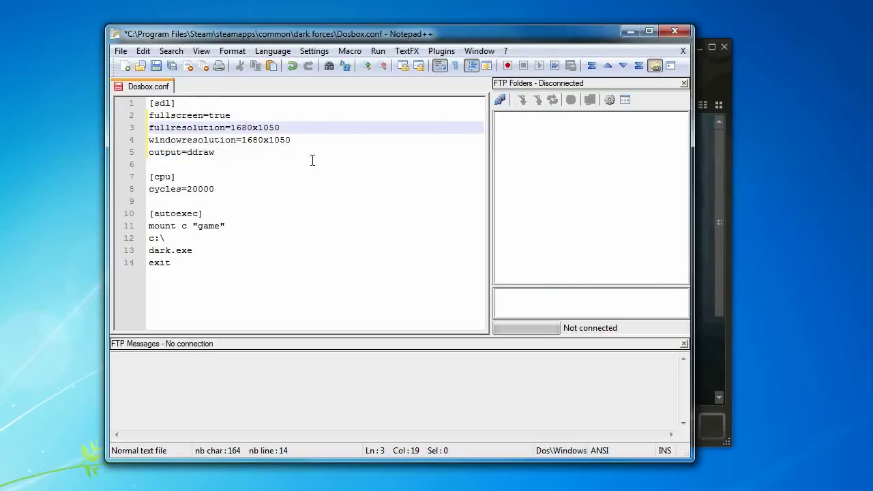
{"action": "left_click", "coordinate": [213, 152]}
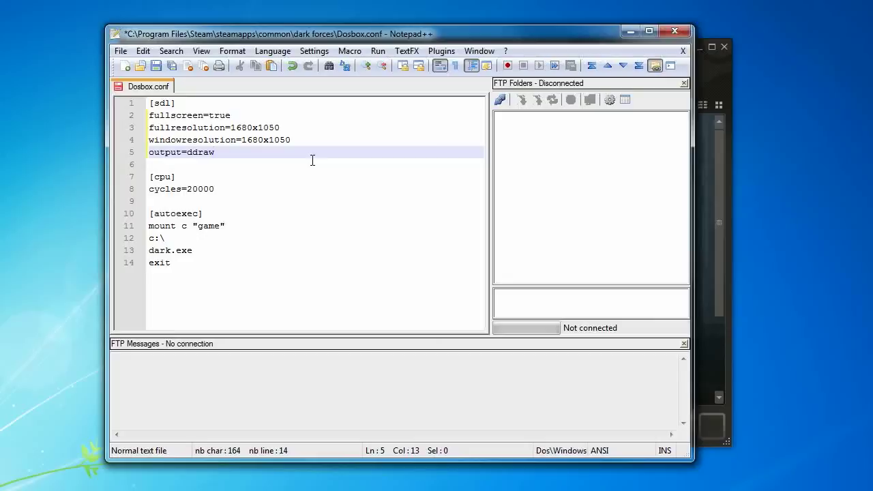
{"action": "left_click", "coordinate": [231, 114]}
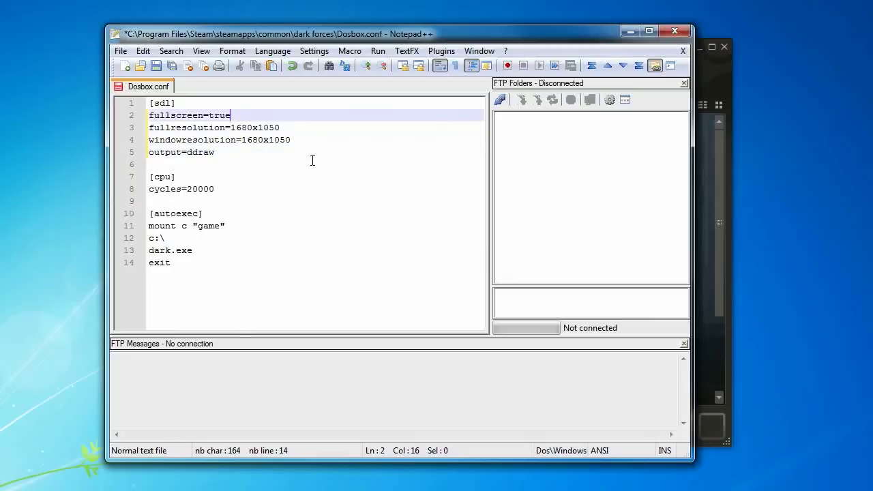
{"action": "left_click", "coordinate": [214, 128]}
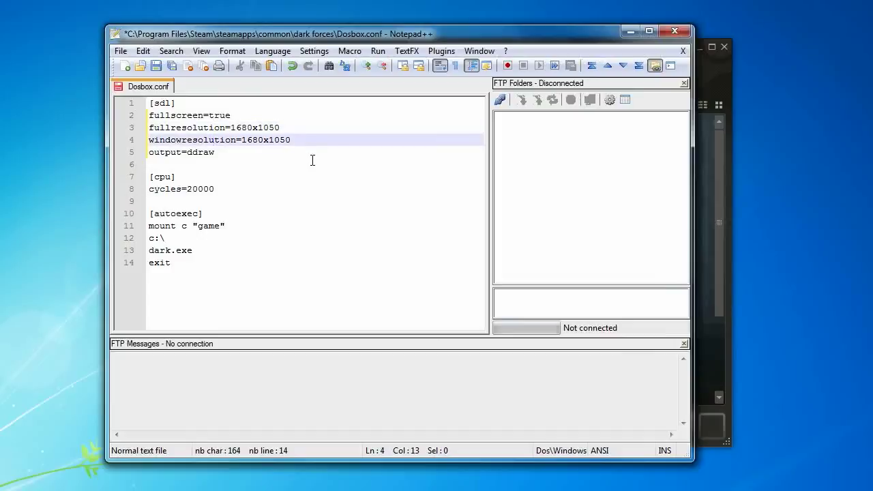
{"action": "double_click", "coordinate": [200, 152]}
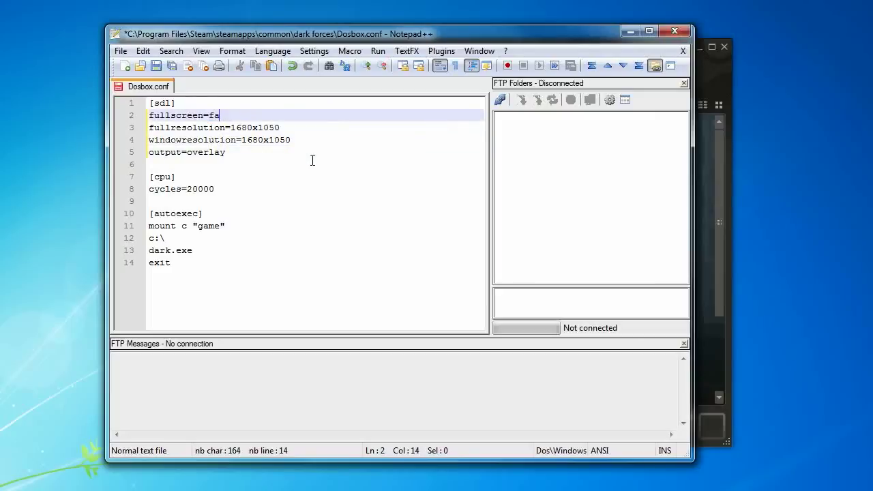
Step: Set fullscreen to false and resolutions to 1024x768, save, then point out the cpu cycles setting
{"action": "type", "text": "lse"}
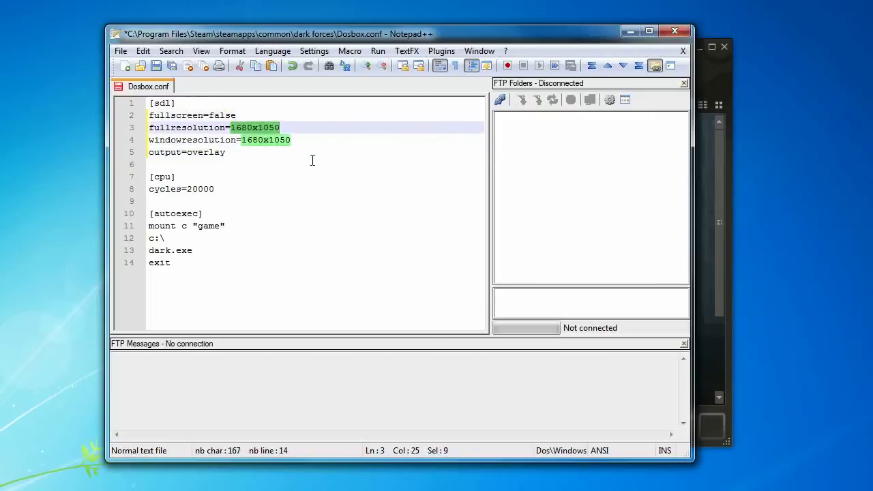
{"action": "type", "text": "1024x"}
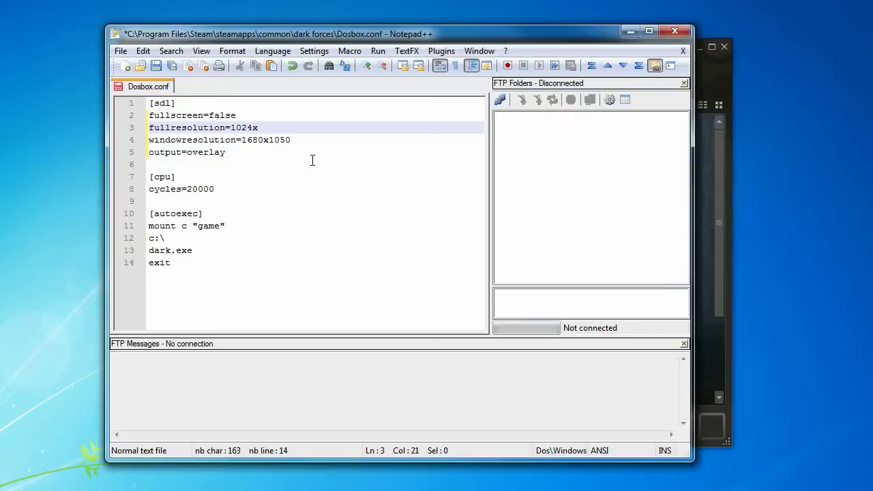
{"action": "type", "text": "768"}
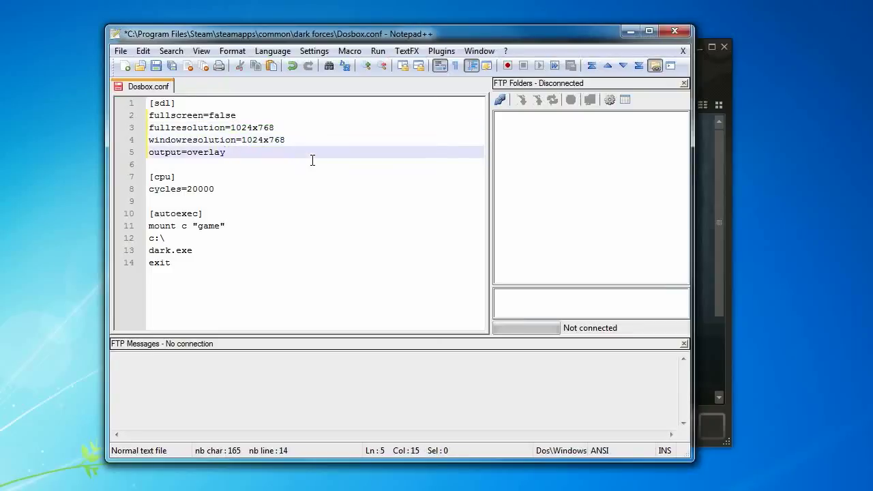
{"action": "key", "text": "ctrl+s"}
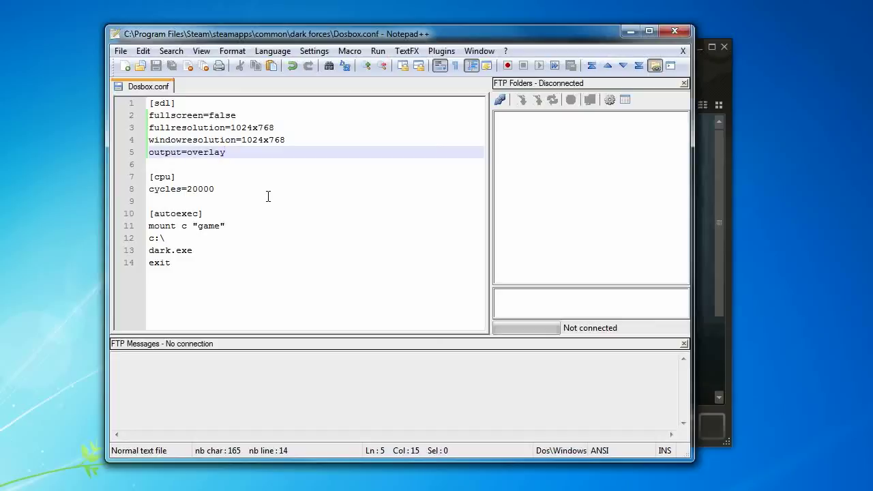
{"action": "mouse_move", "coordinate": [243, 199]}
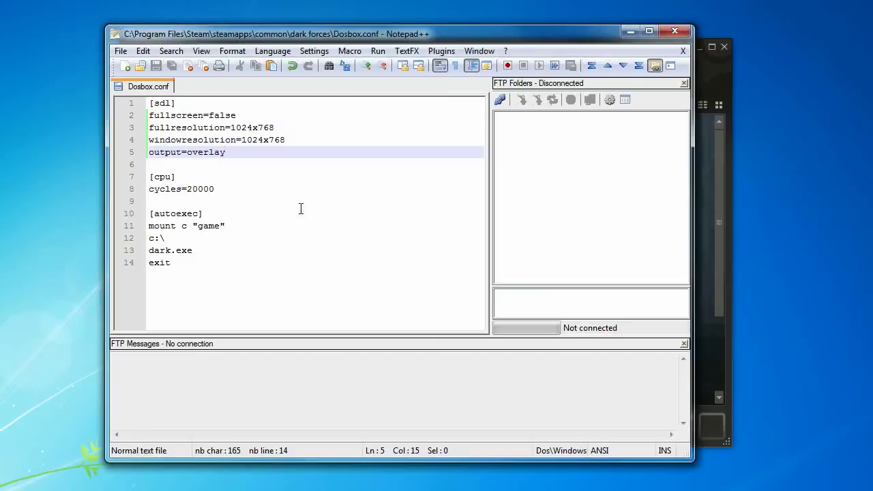
{"action": "left_click", "coordinate": [239, 189]}
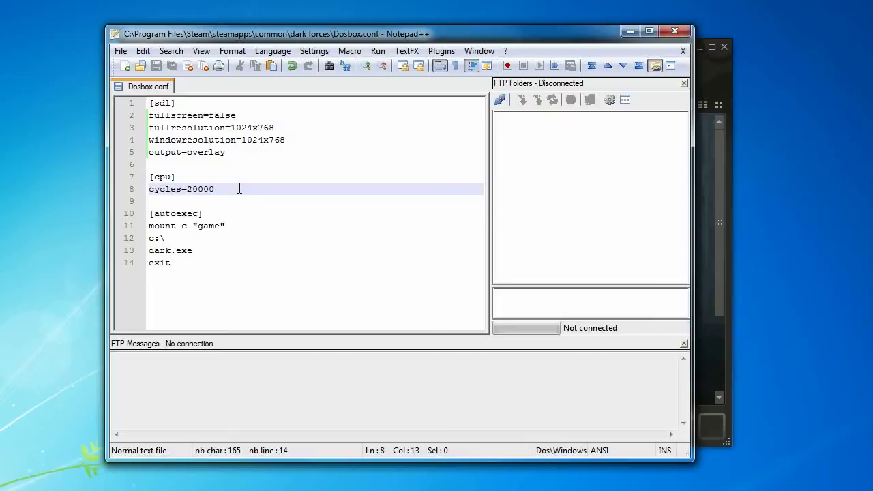
{"action": "mouse_move", "coordinate": [267, 178]}
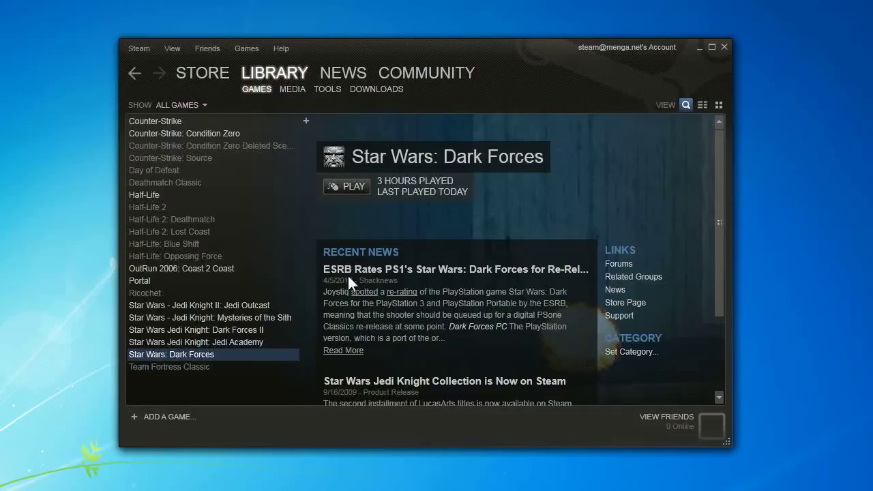
{"action": "mouse_move", "coordinate": [201, 286]}
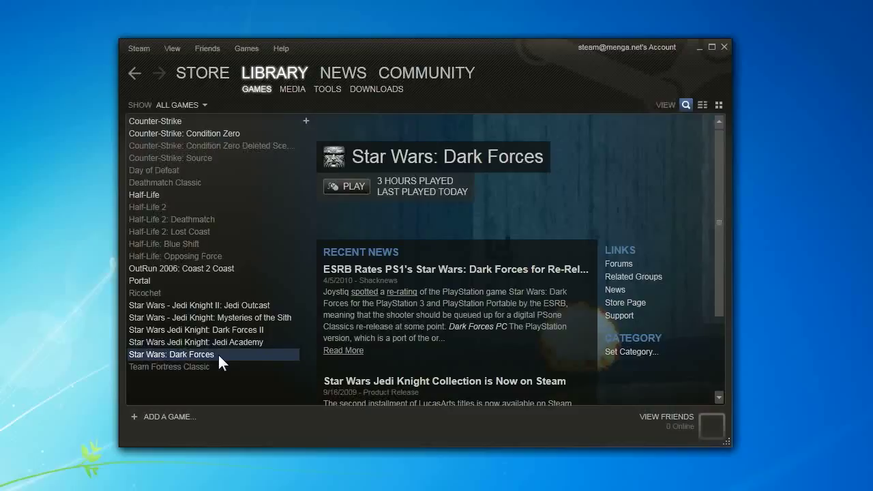
{"action": "mouse_move", "coordinate": [230, 360]}
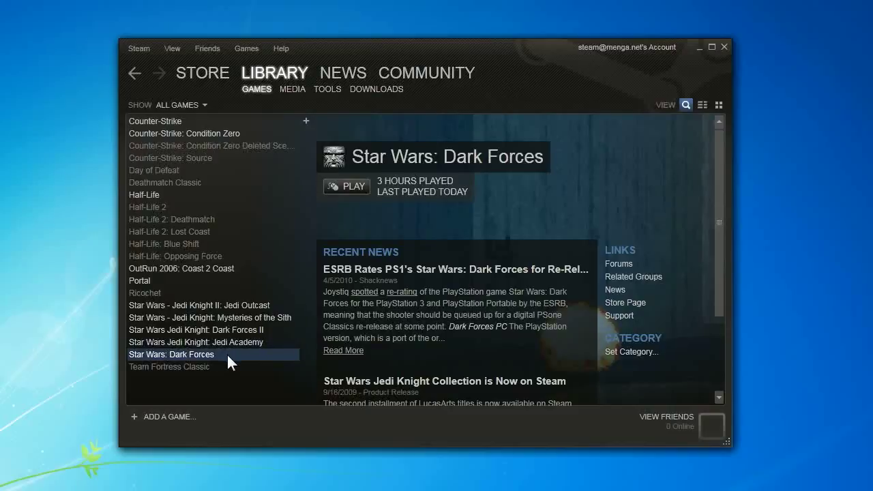